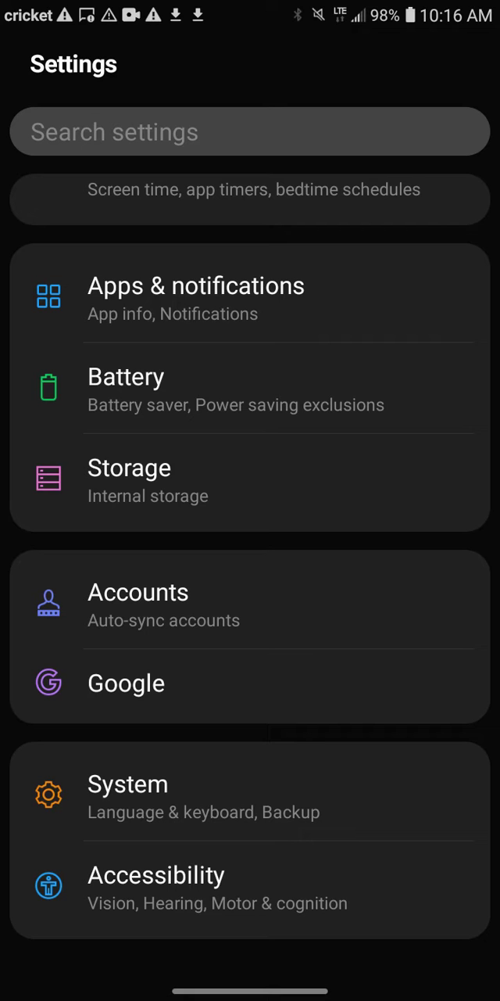
Reach the Browser app default-app page listing Chrome and Bing, with Bing selected
{"action": "left_click", "coordinate": [197, 284]}
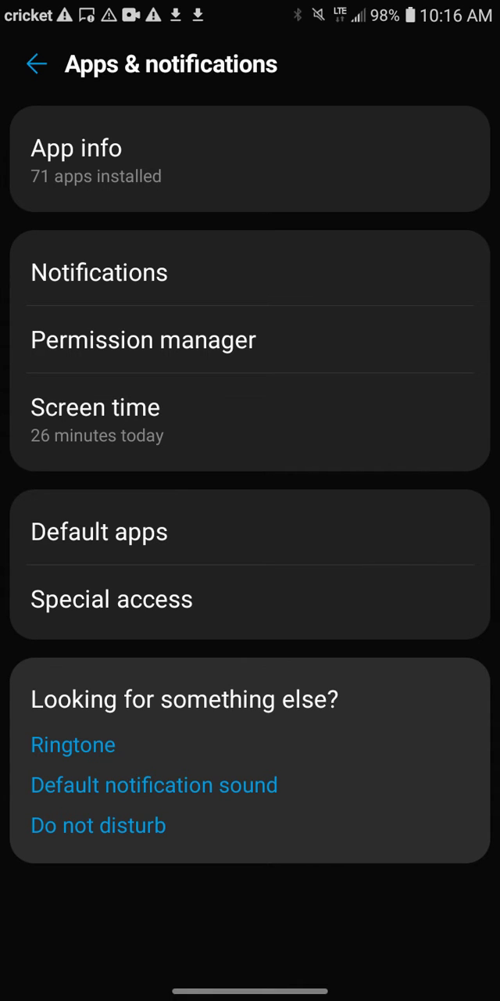
{"action": "left_click", "coordinate": [100, 531]}
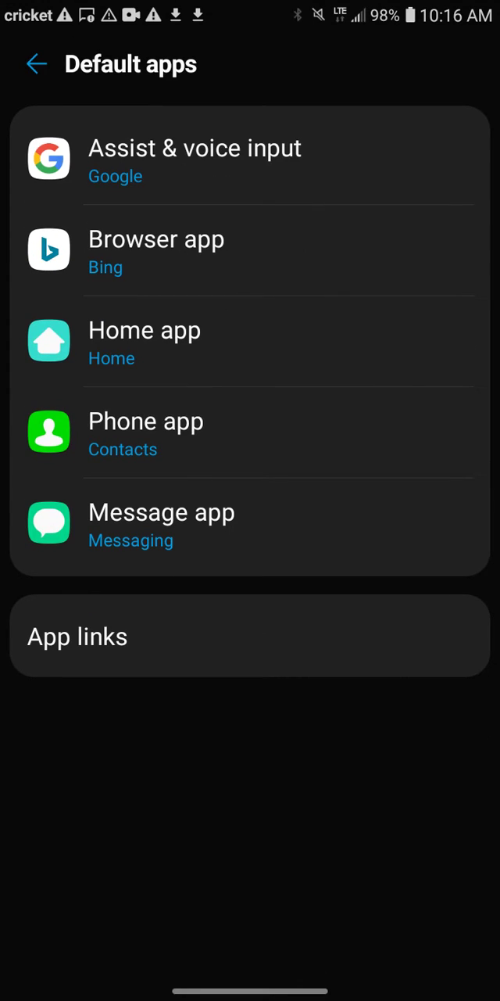
{"action": "left_click", "coordinate": [156, 250]}
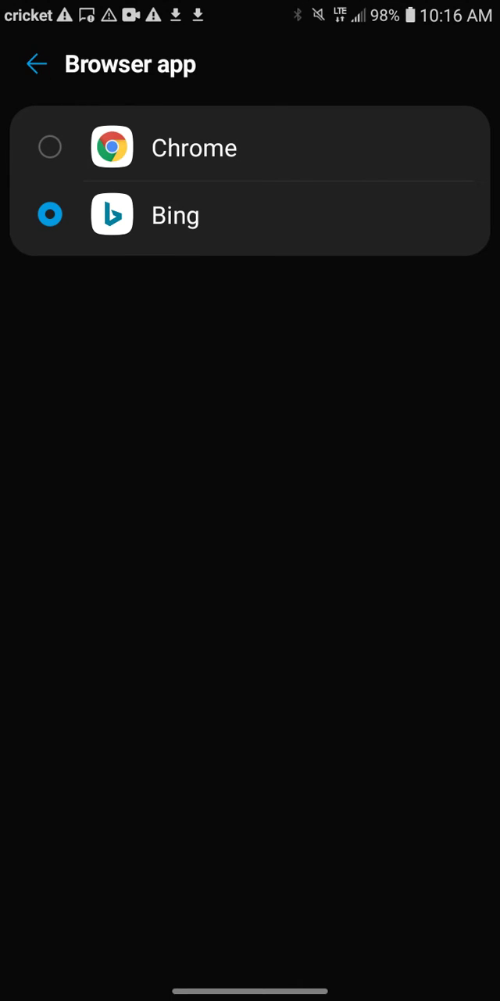